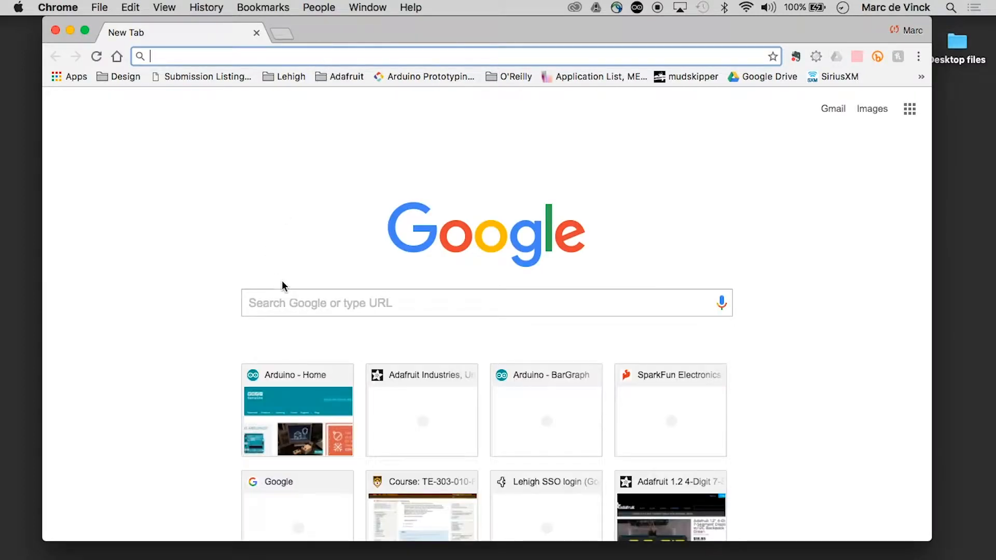
# Search 'datasheet' in a new tab and open the TI L293 datasheet PDF.
pyautogui.write('datash')
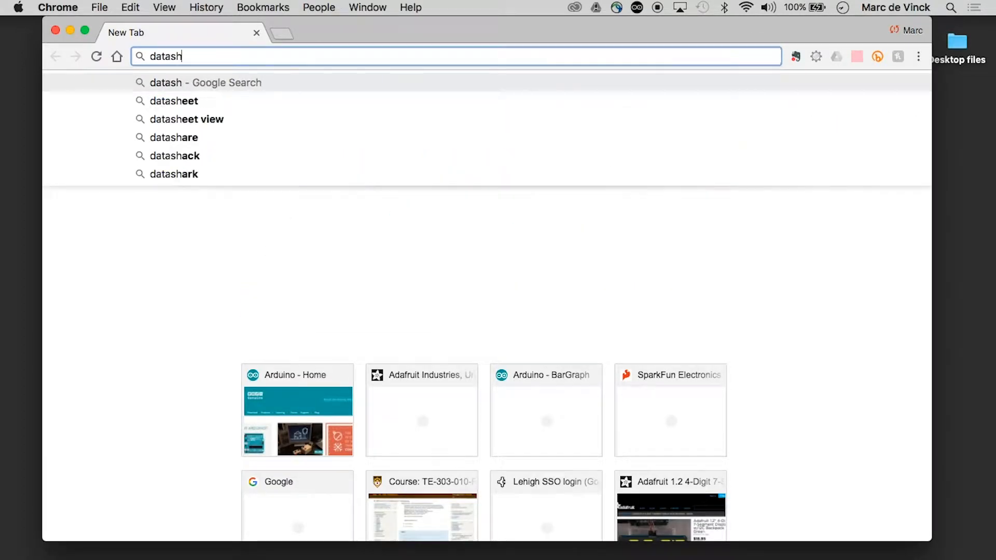
pyautogui.write('eet')
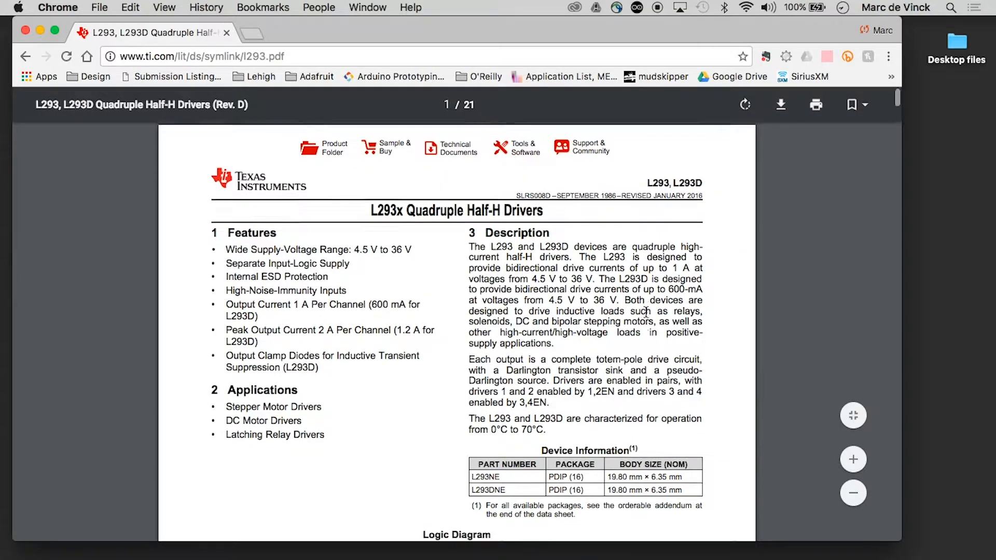
# Zoom the datasheet in, then slightly out, and scroll to the page 3 Pin Functions table.
pyautogui.scroll(-3)
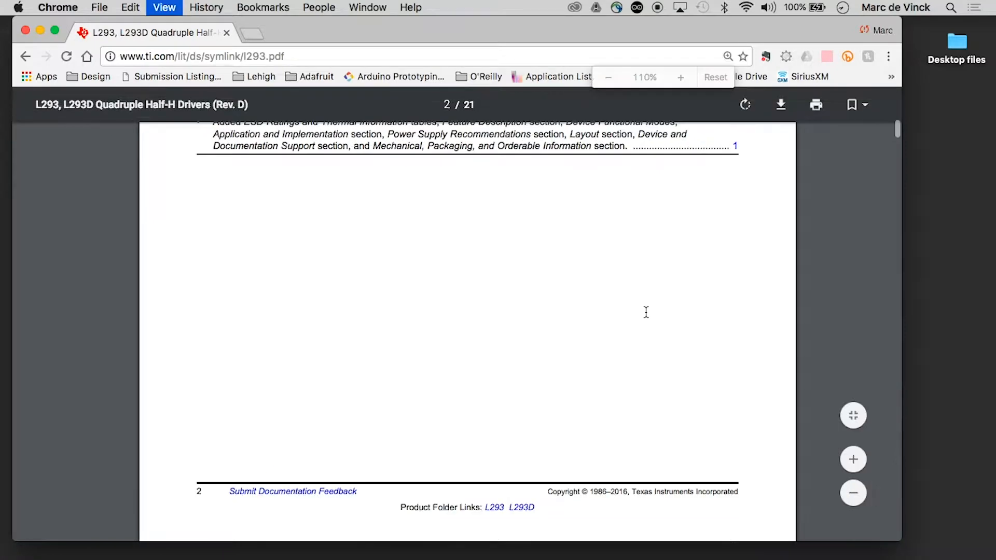
pyautogui.click(680, 76)
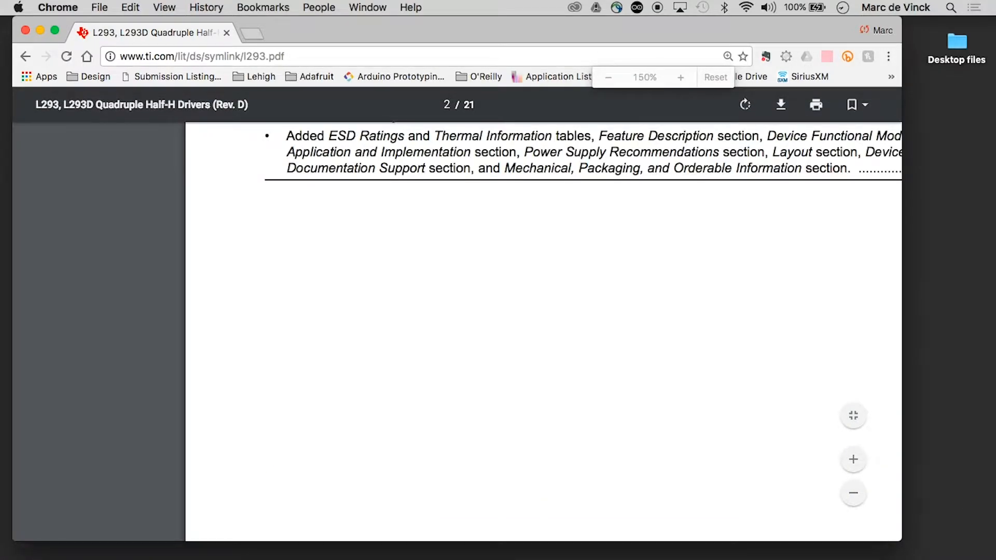
pyautogui.click(607, 76)
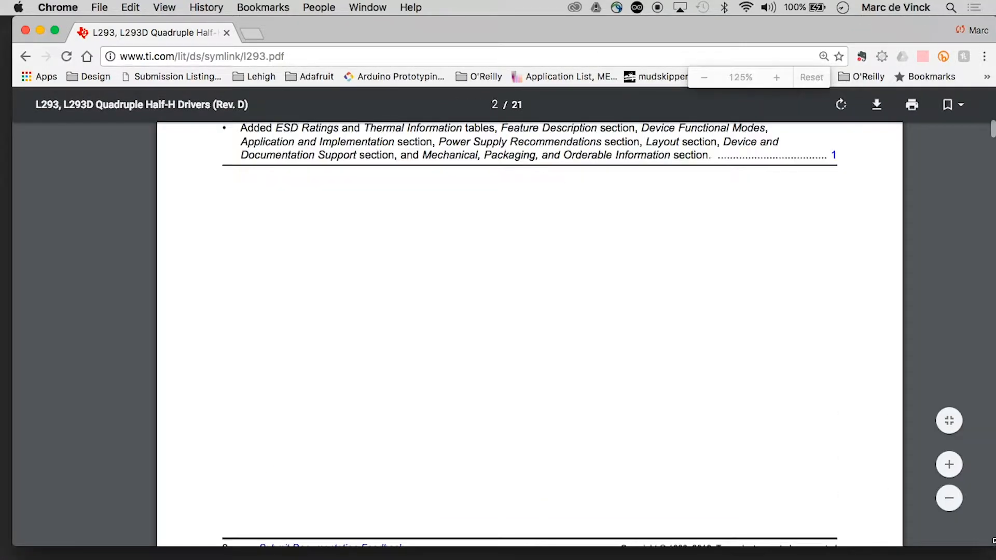
pyautogui.scroll(-3)
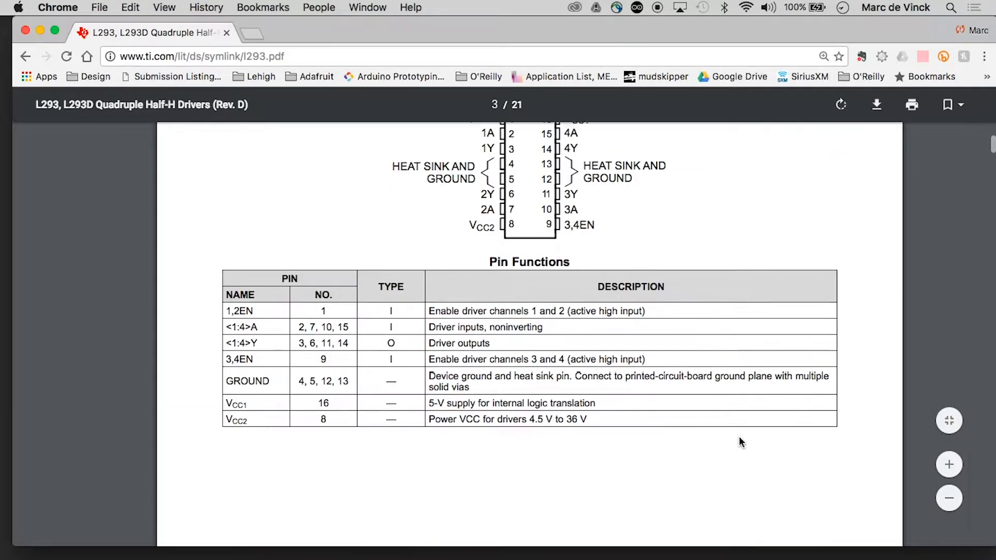
pyautogui.scroll(3)
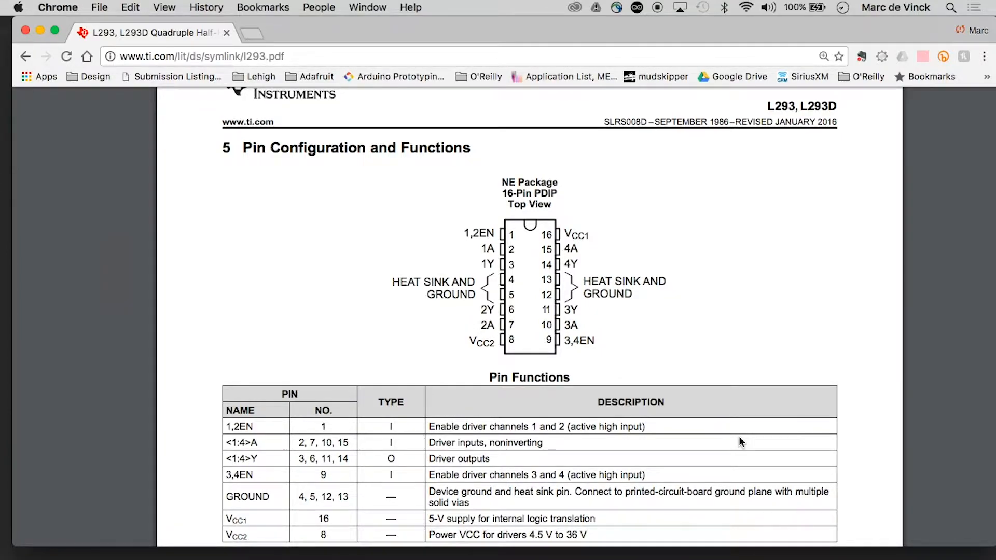
# Scroll the datasheet to view the 16-pin NE package diagram and Pin Functions table.
pyautogui.scroll(-3)
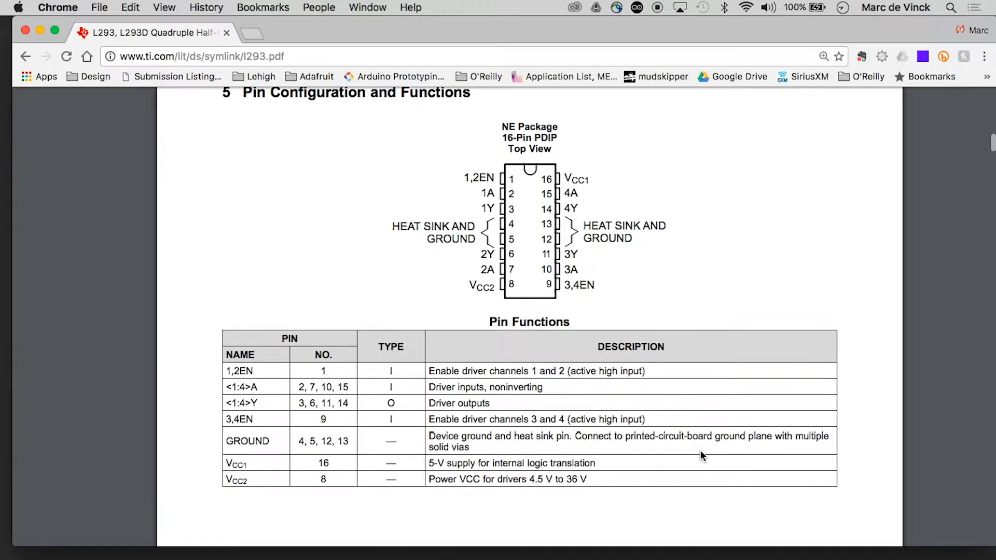
pyautogui.scroll(-3)
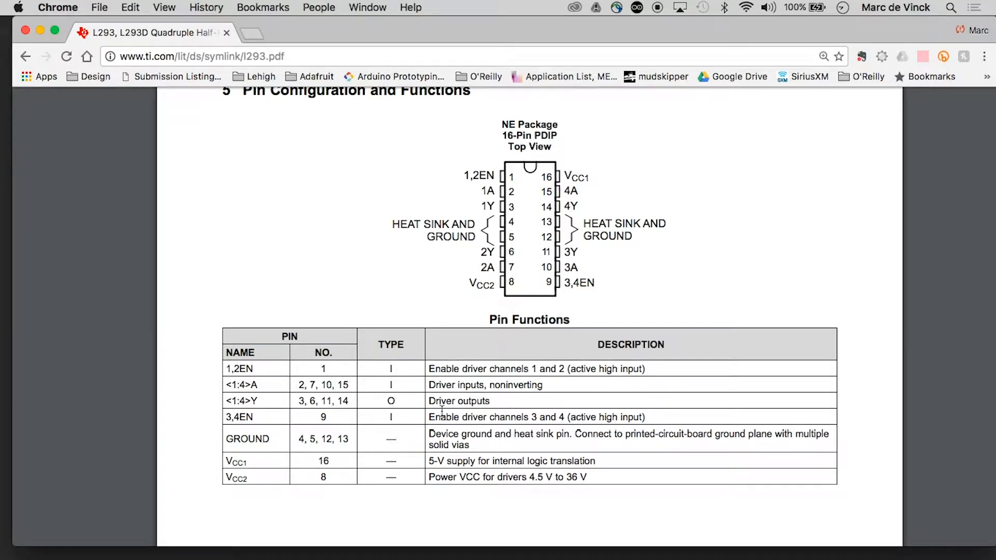
pyautogui.scroll(-3)
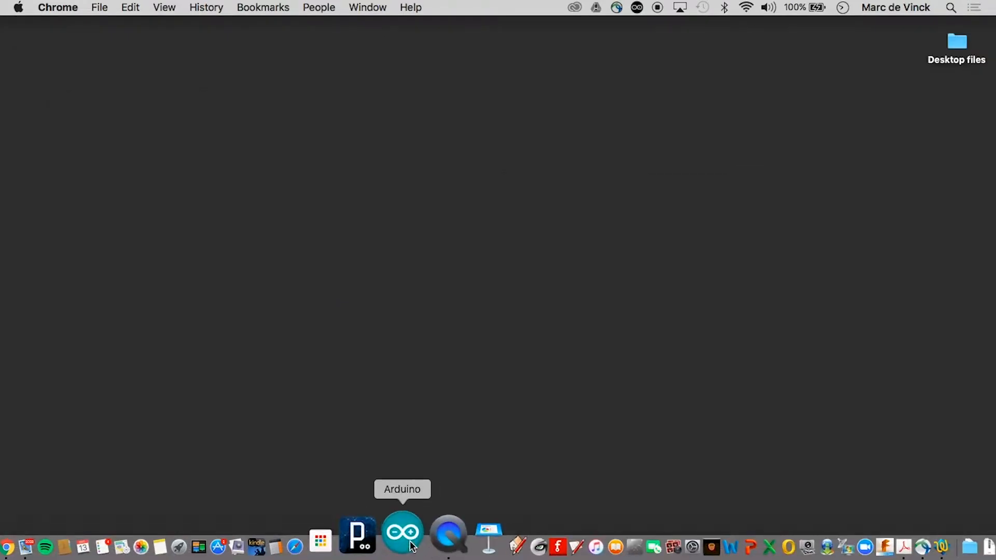
# Launch Arduino IDE from the Dock and enlarge the new sketch_dec13b window.
pyautogui.click(401, 533)
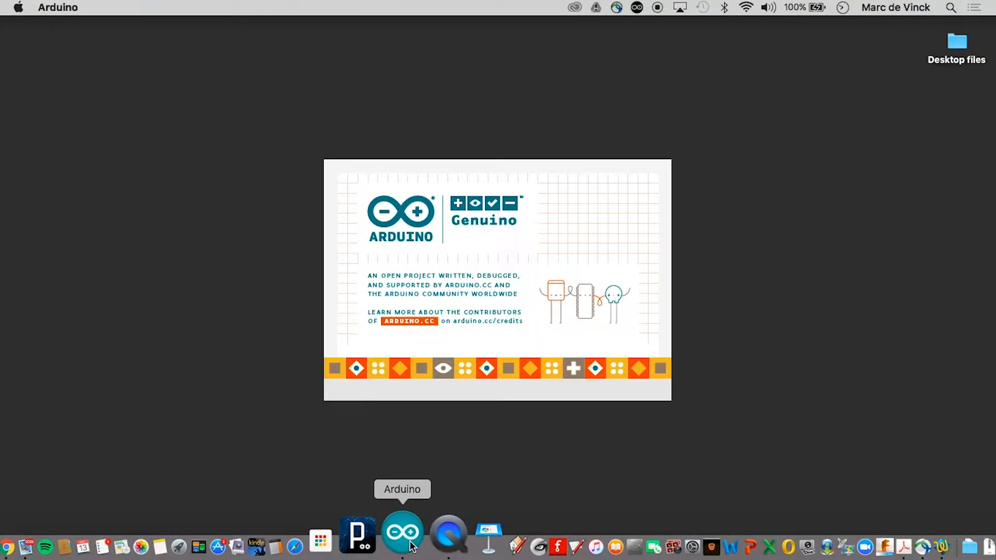
pyautogui.click(401, 532)
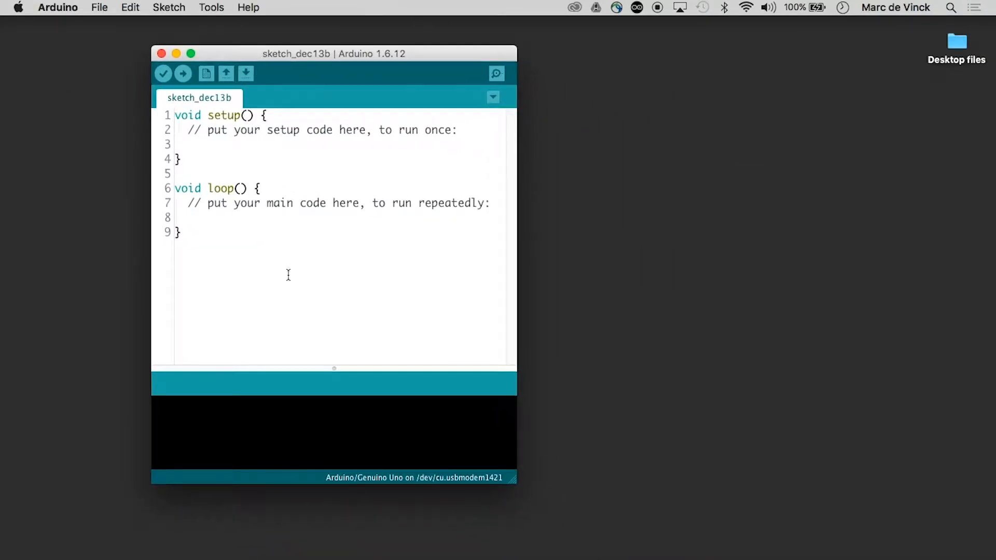
pyautogui.moveTo(515, 484); pyautogui.dragTo(472, 464)
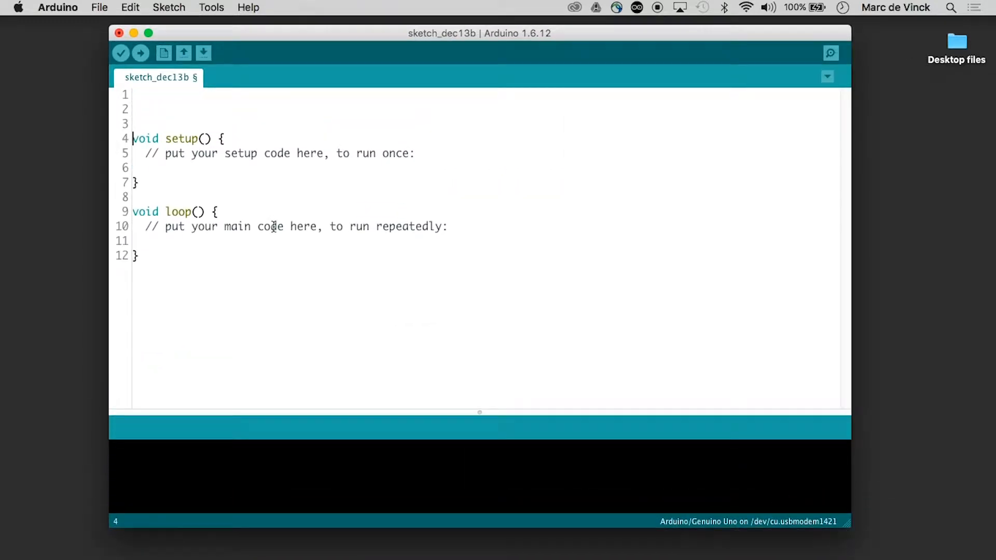
# Declare int motor1a = 2; and add the en pin declaration with value 8.
pyautogui.write('int')
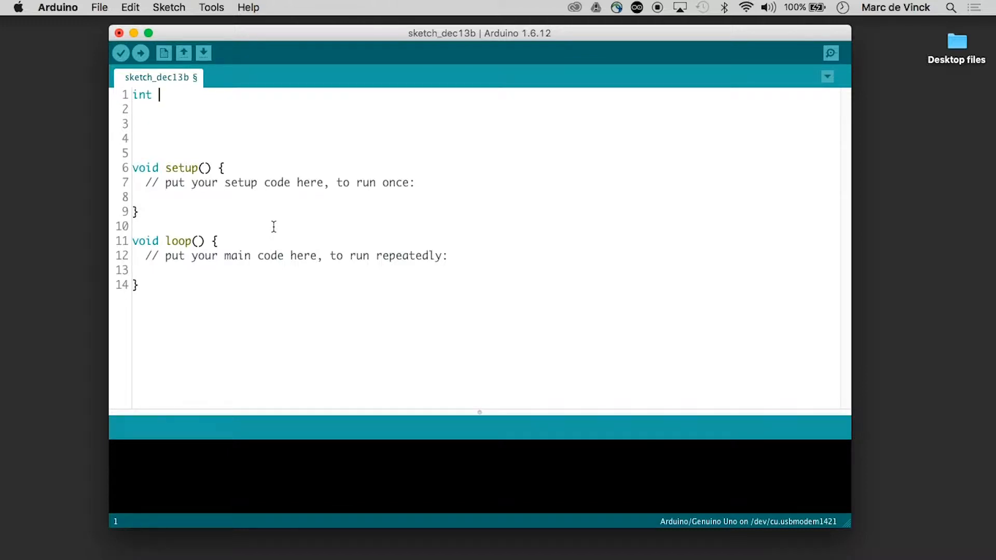
pyautogui.write('moto')
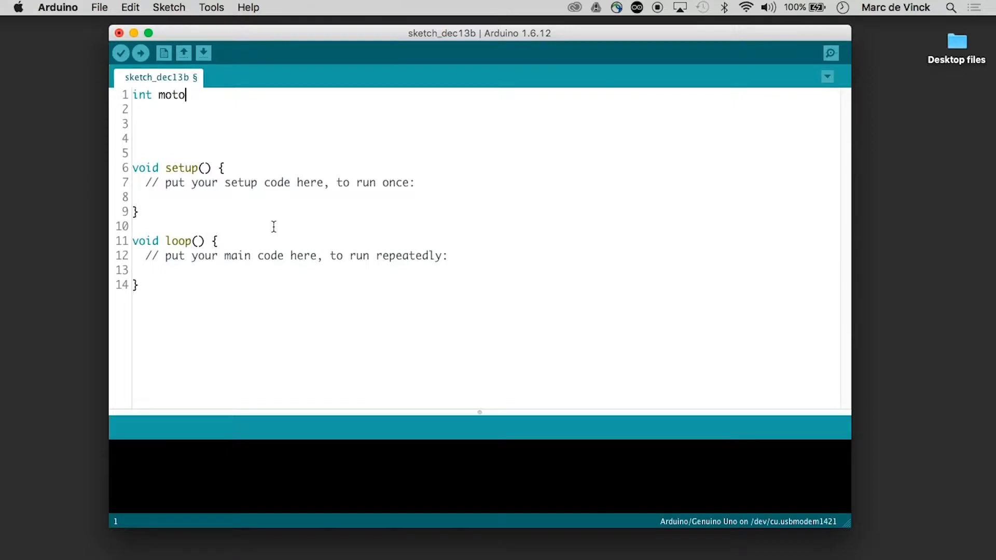
pyautogui.write('r1a')
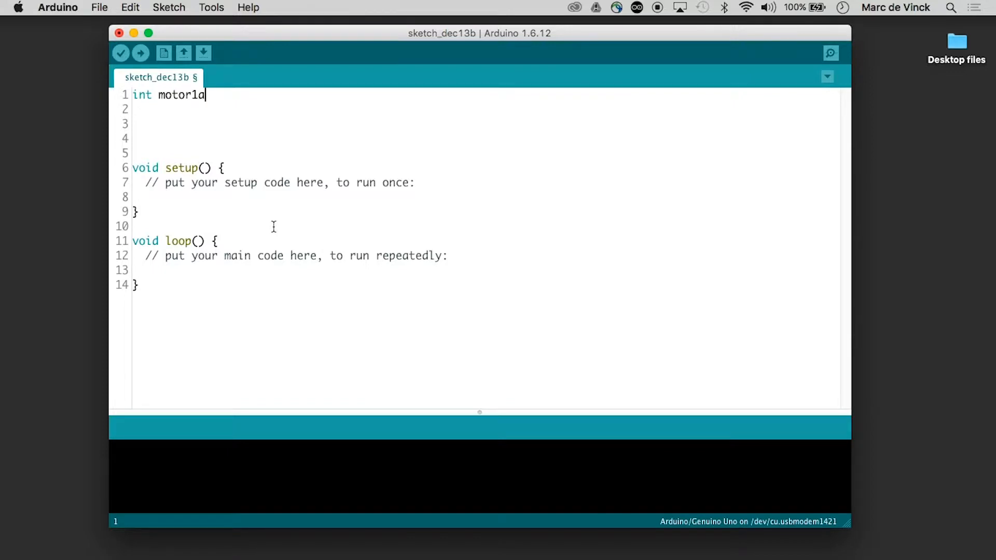
pyautogui.write('=')
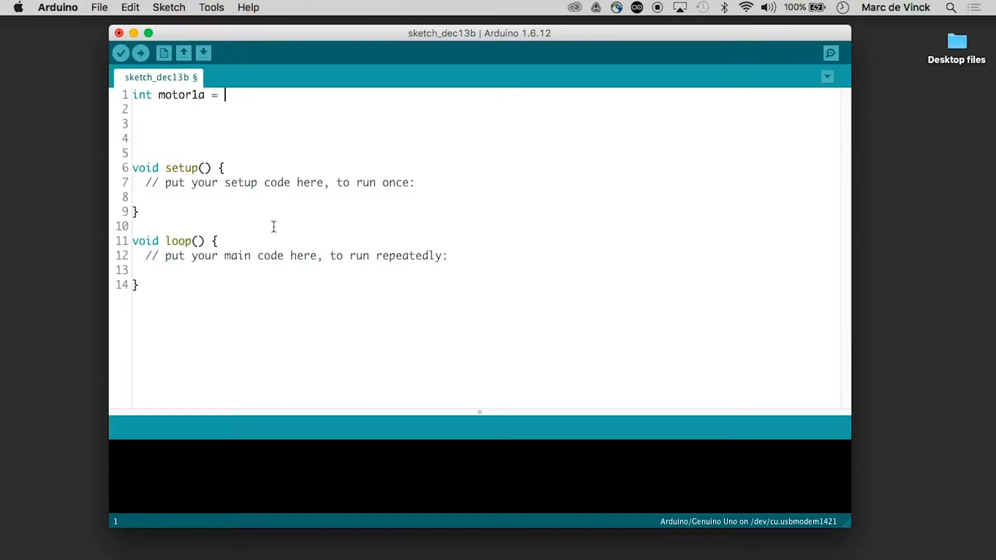
pyautogui.write('2;')
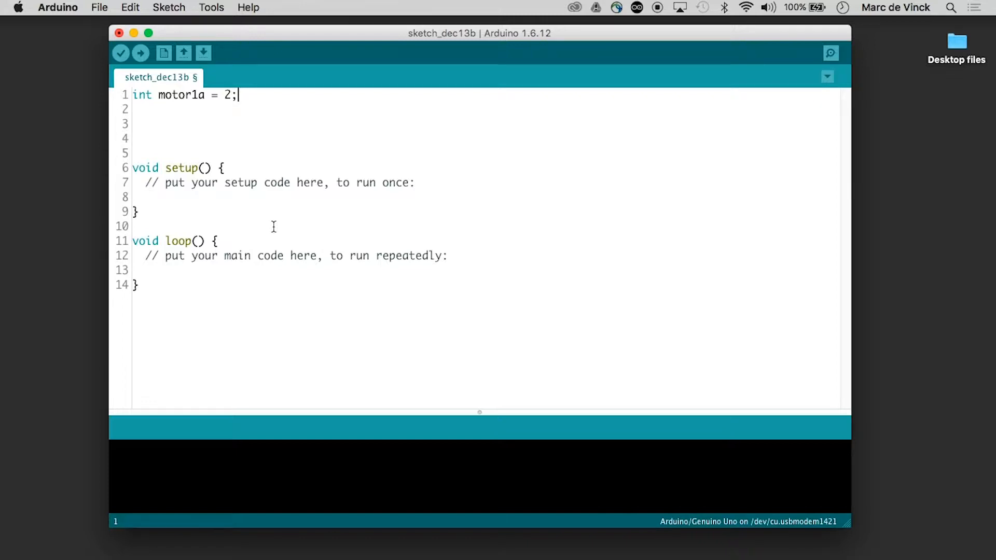
pyautogui.press('Return')
pyautogui.write('int motor2a = 3;')
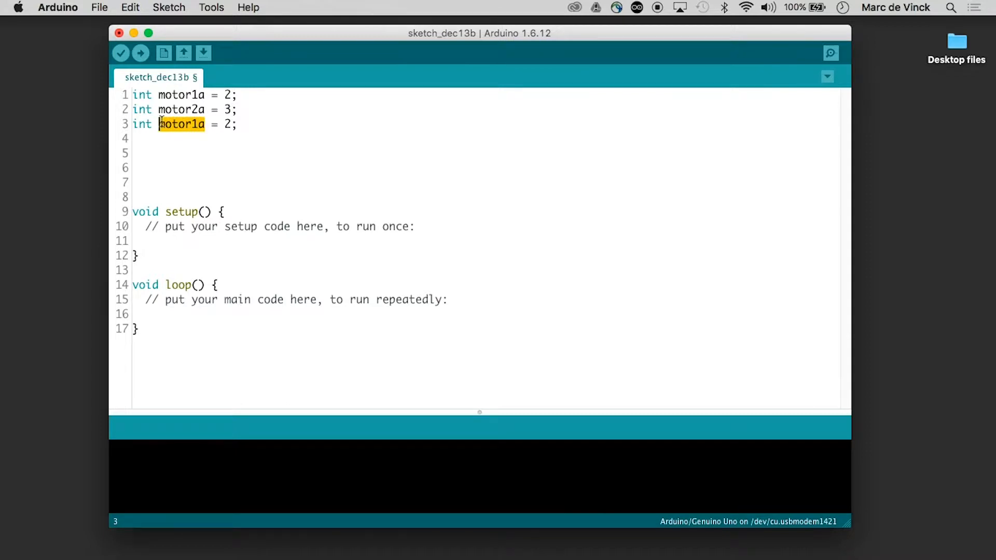
pyautogui.write('en')
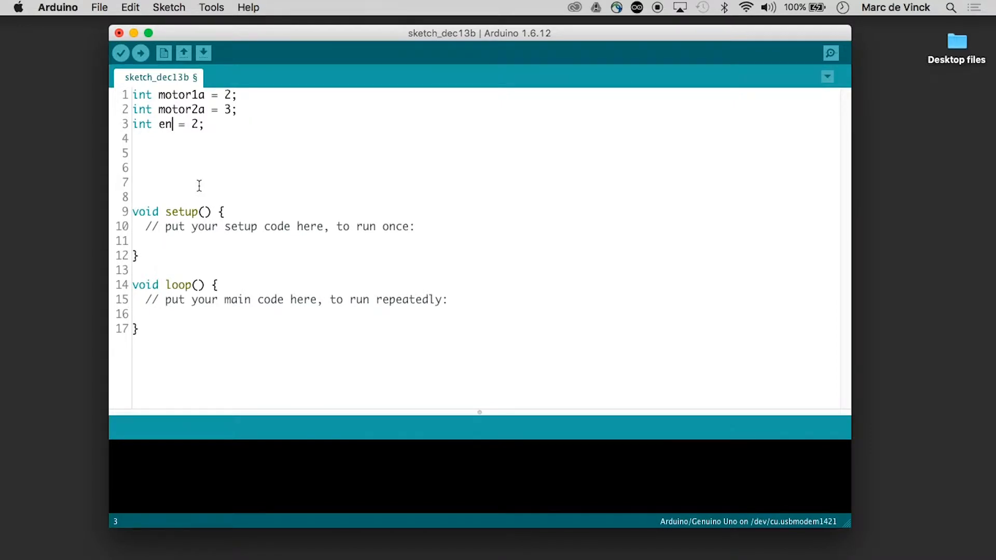
pyautogui.moveTo(210, 153)
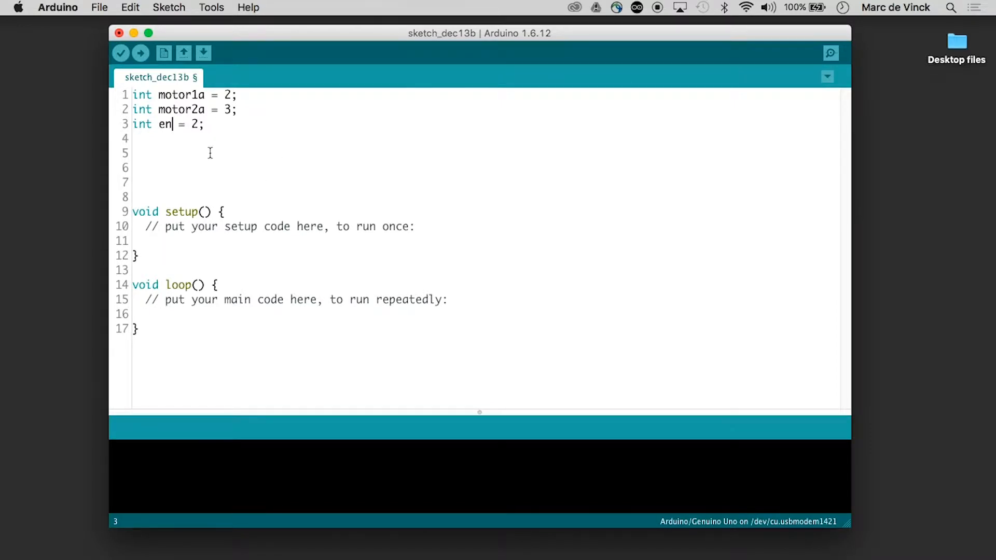
pyautogui.write('8')
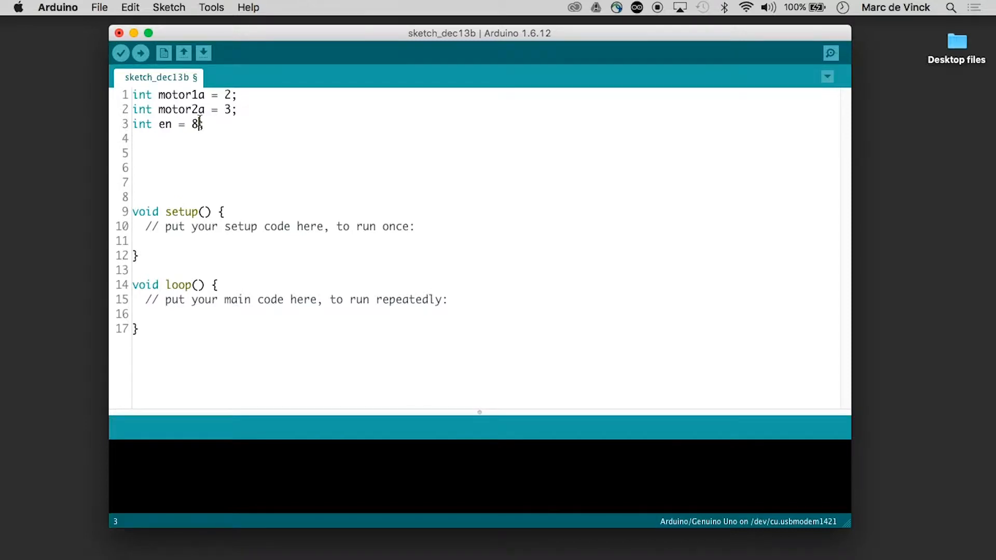
pyautogui.click(180, 176)
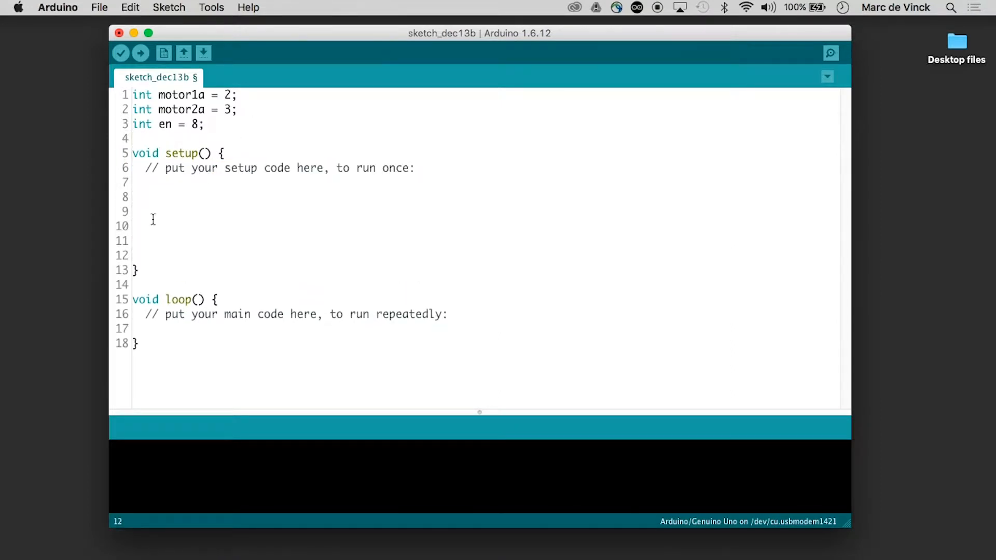
# Add pinMode(motor1a, OUTPUT); in setup() and clear a duplicate's name for en.
pyautogui.click(180, 206)
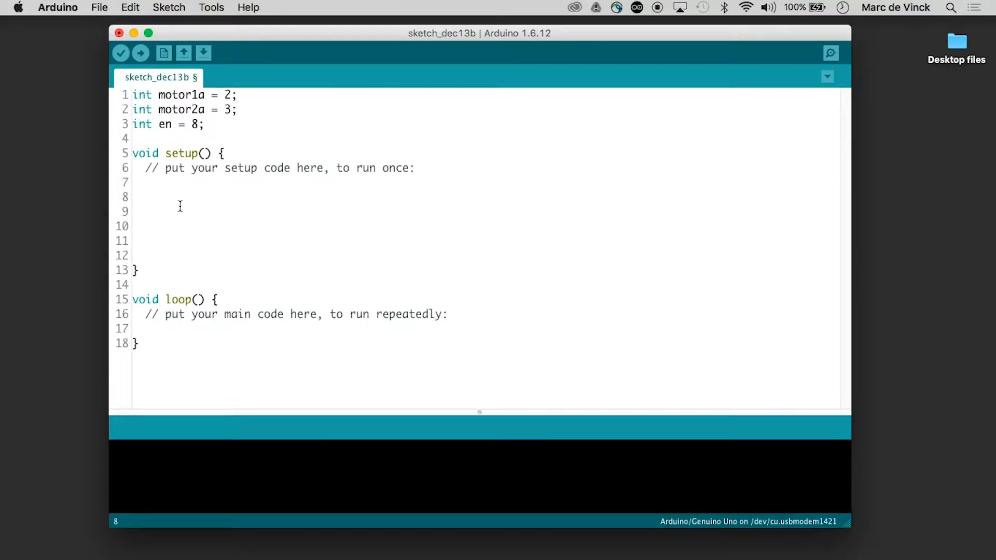
pyautogui.write('pinMode')
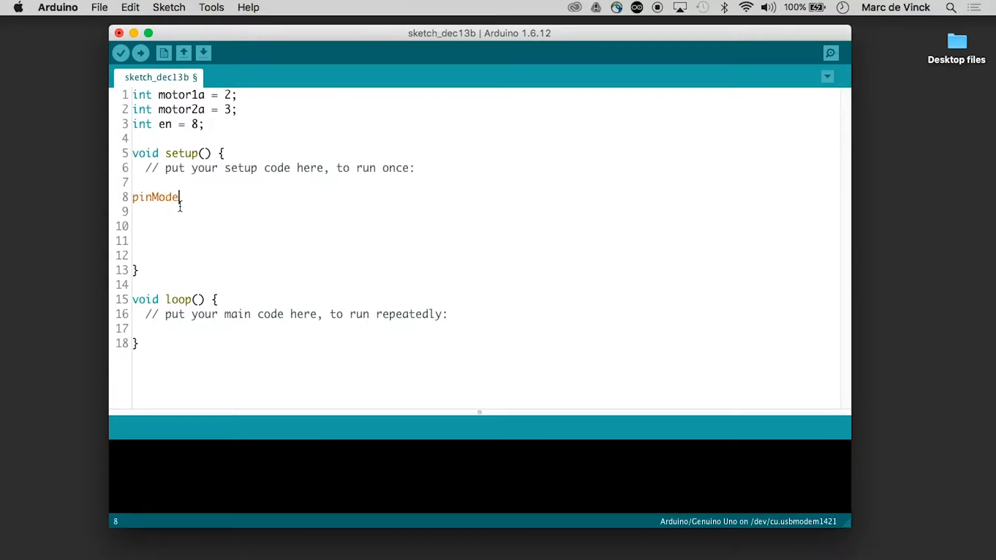
pyautogui.write('(moto')
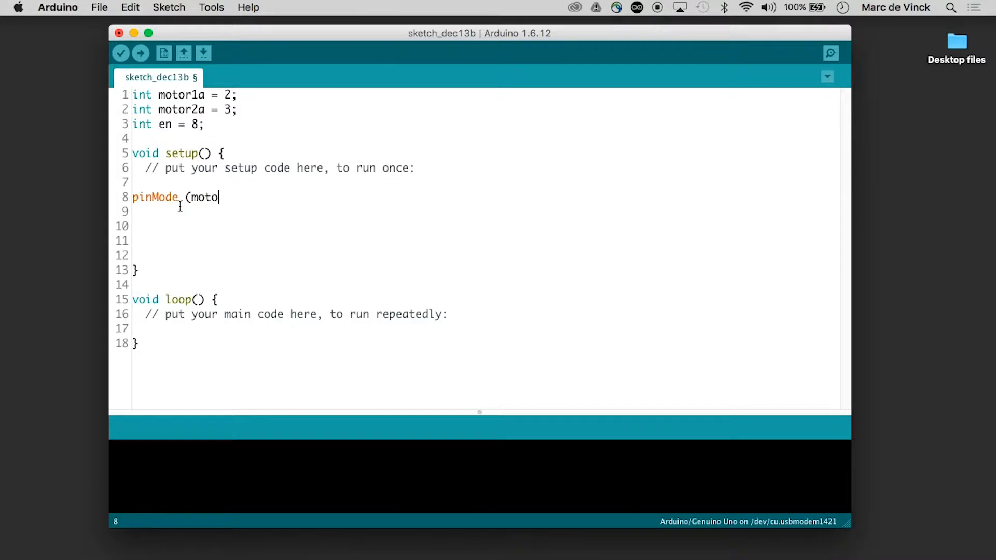
pyautogui.write('r1a')
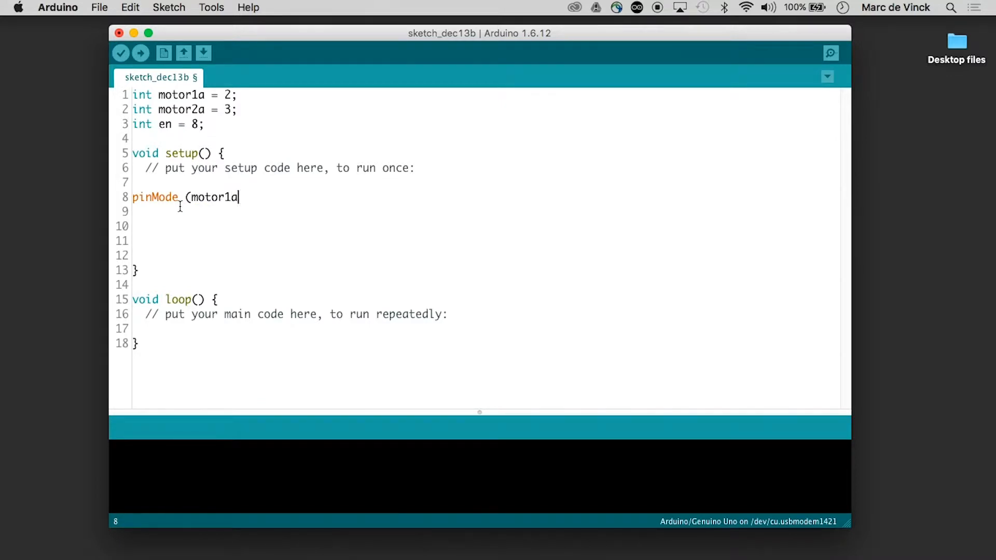
pyautogui.write(',OUTPUT);')
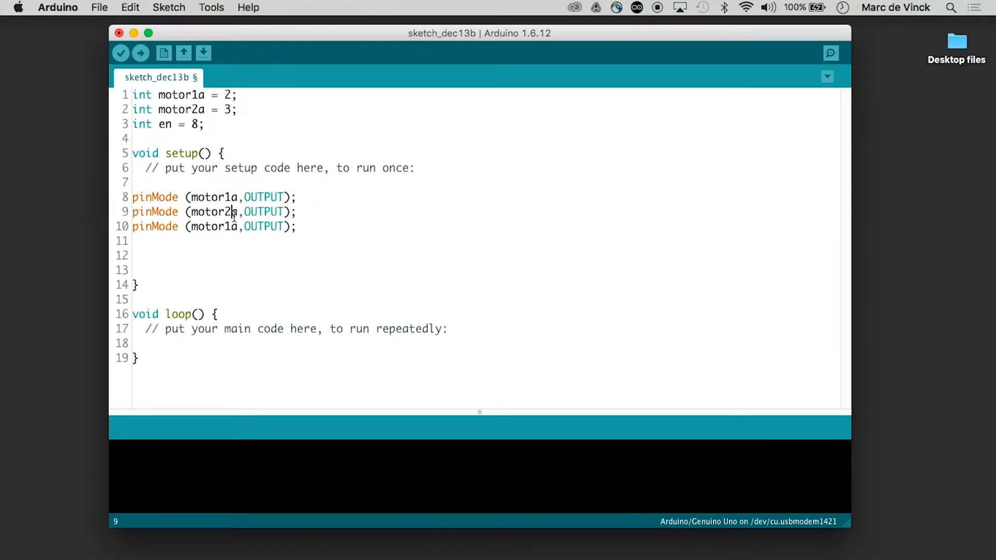
pyautogui.doubleClick(209, 226)
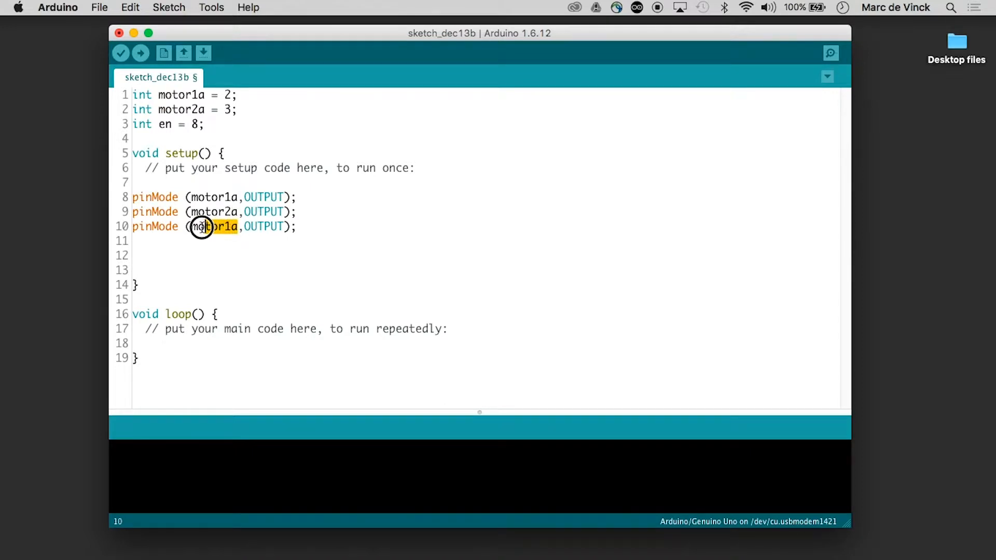
pyautogui.press('Delete')
pyautogui.write('en')
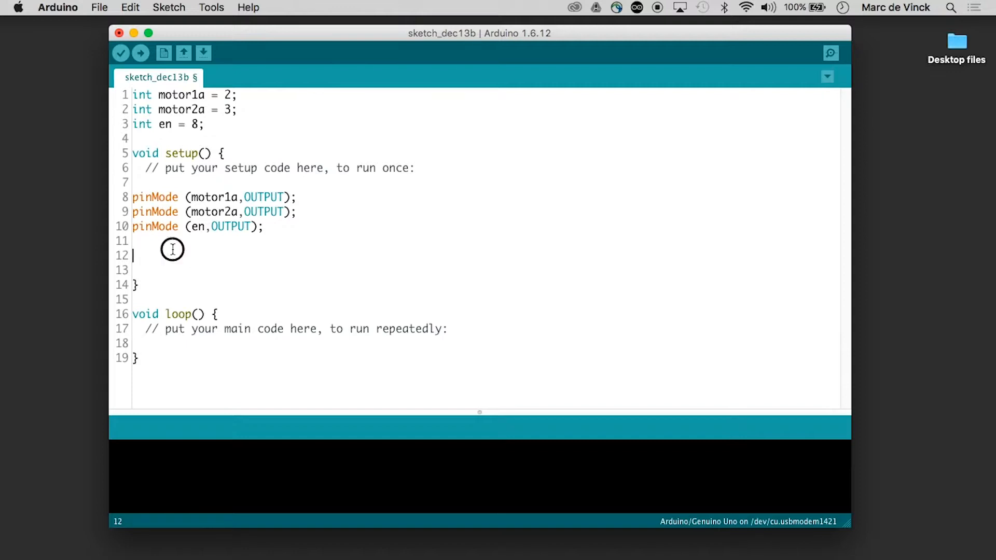
# Add digitalWrite (en, HIGH); on line 12 inside setup().
pyautogui.write('digital')
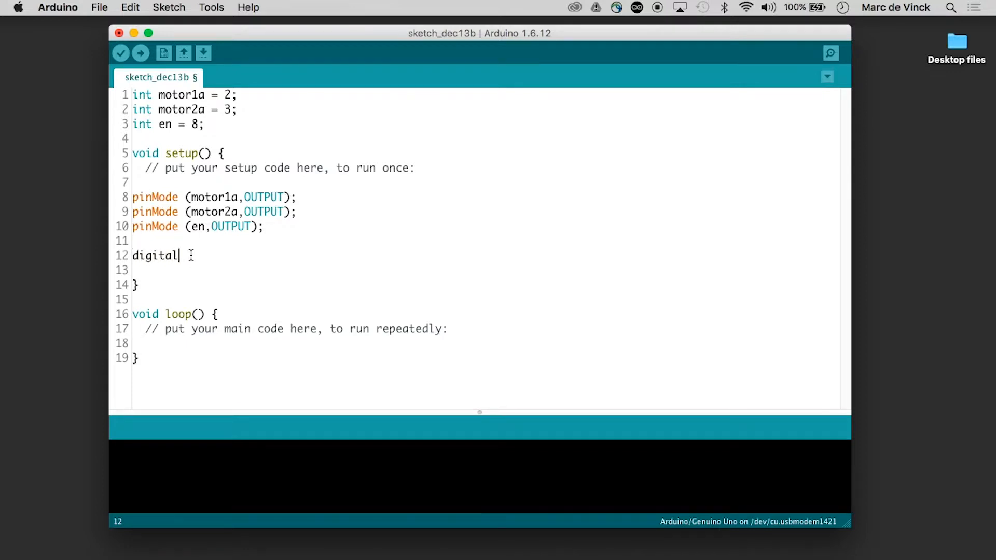
pyautogui.write('Write')
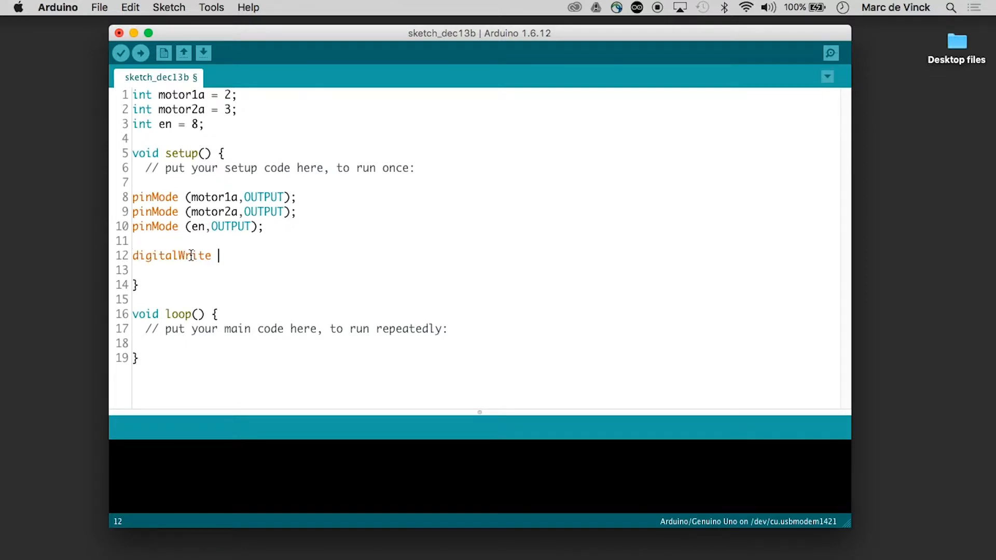
pyautogui.write('(en, HI')
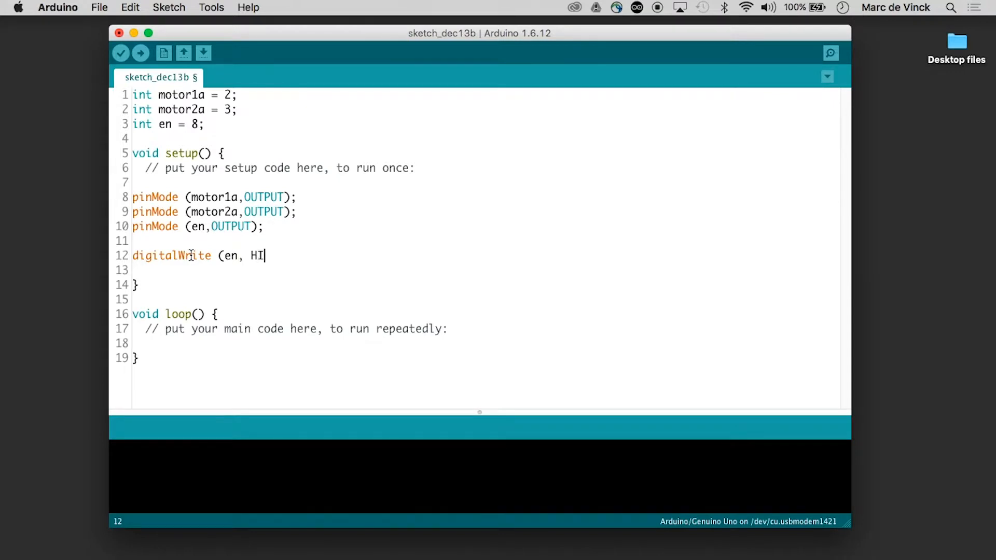
pyautogui.write('GH);')
pyautogui.write('m')
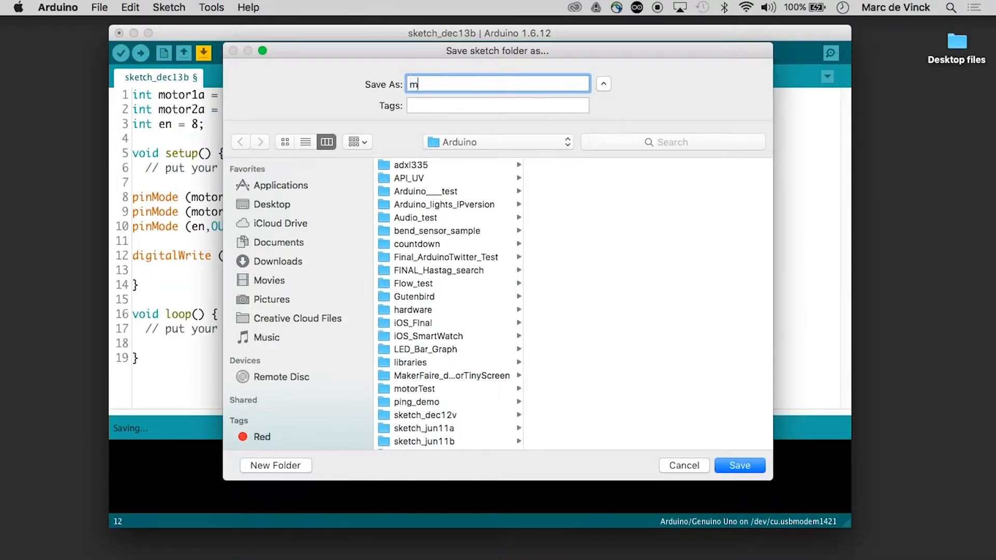
# Name the sketch motortest, save it, and confirm replacing the old motorTest folder.
pyautogui.write('otortest')
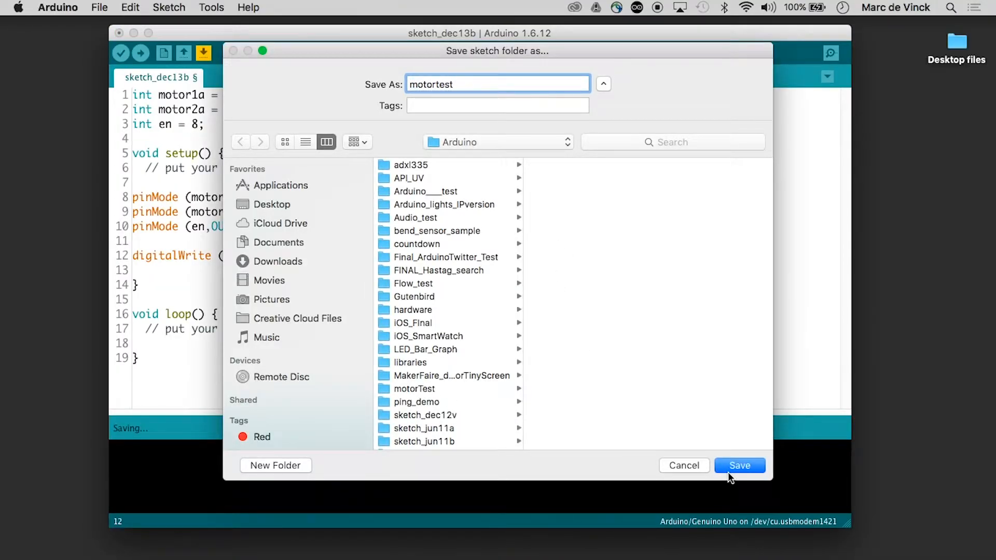
pyautogui.click(740, 465)
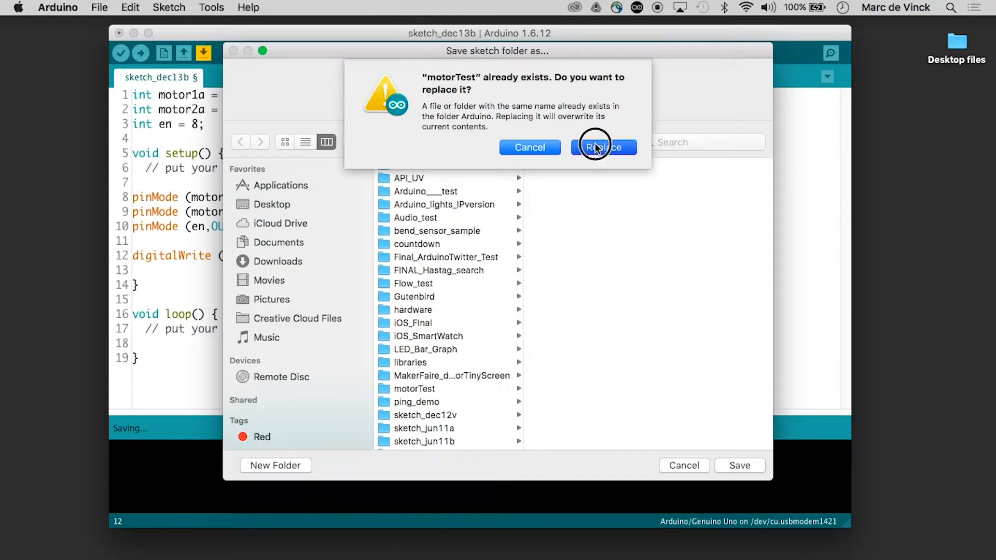
pyautogui.click(603, 147)
pyautogui.write('digitalWrite (en, HIGH);')
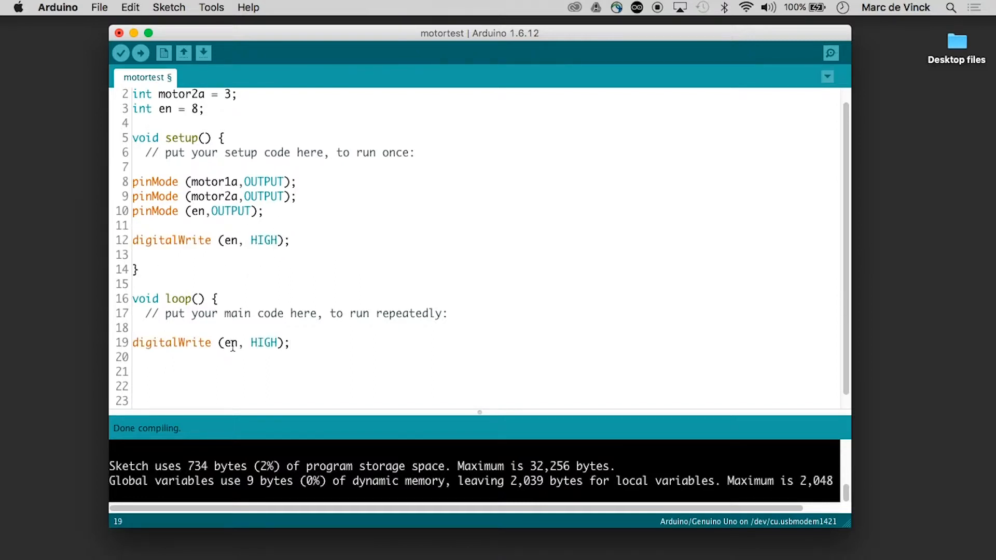
# Write loop() direction calls: motor1a HIGH, motor2a LOW, then motor1a LOW, motor2a HIGH.
pyautogui.write('motor')
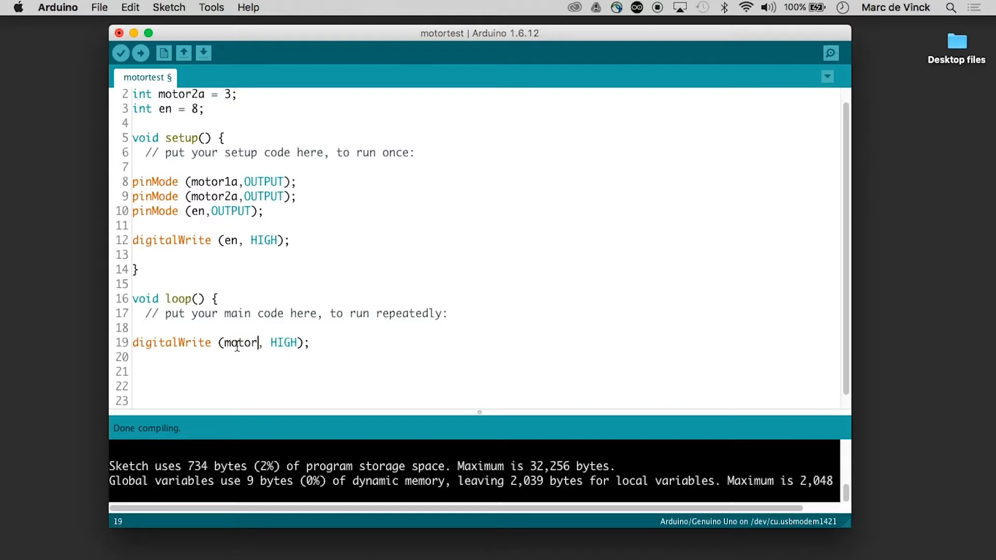
pyautogui.write('1a')
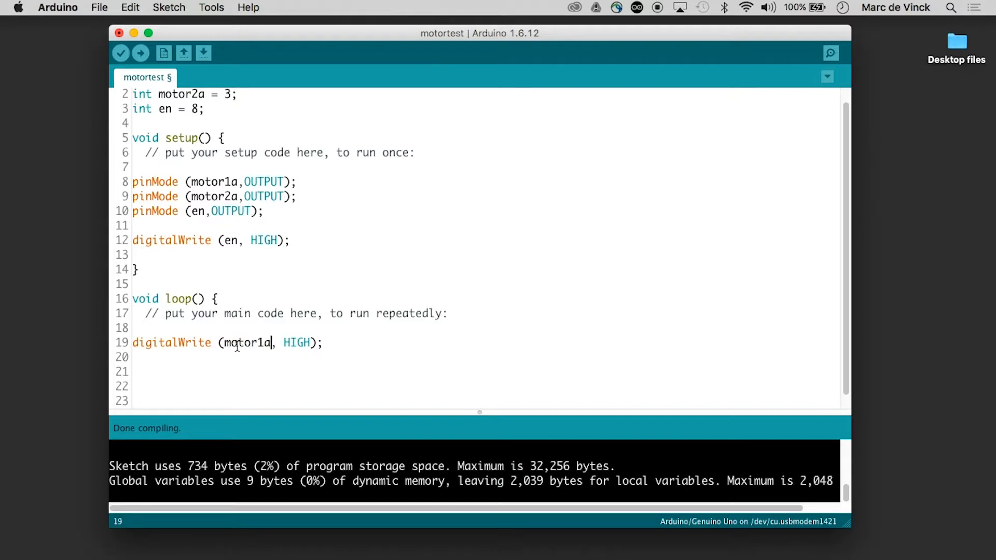
pyautogui.moveTo(337, 343)
pyautogui.write('digitalWrite (motor2a, HIGH);')
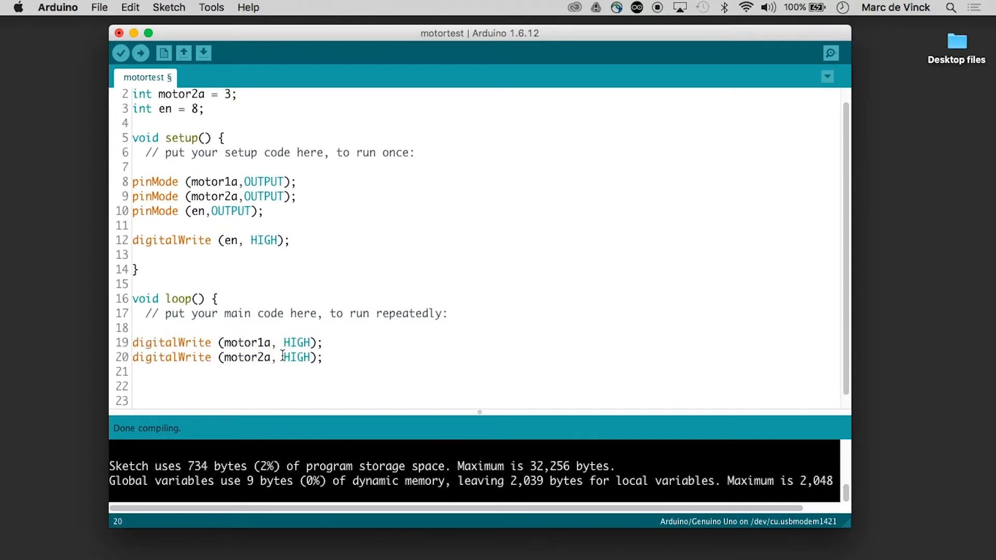
pyautogui.write('LOW')
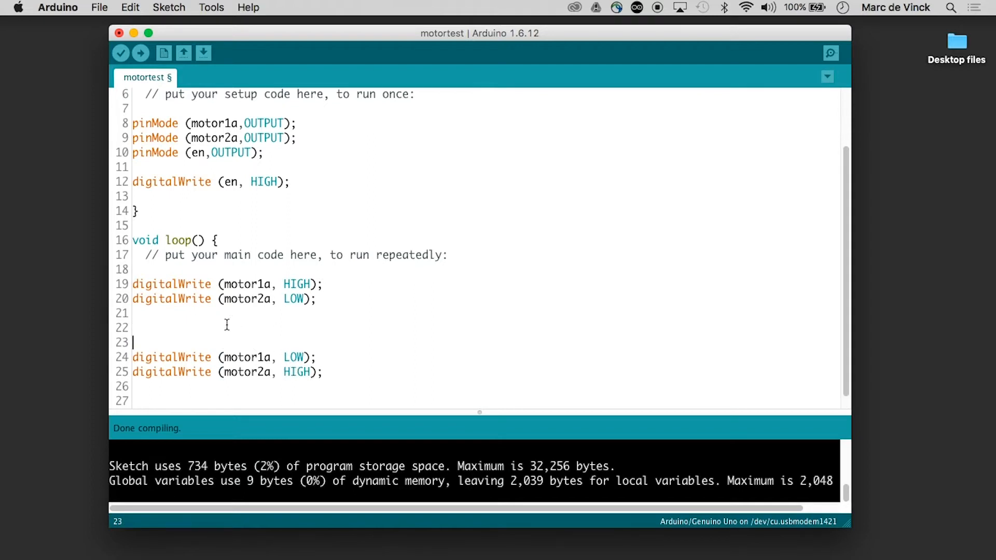
# Insert delay (2000); on lines 22 and 27 after each direction pair in loop().
pyautogui.write('delay')
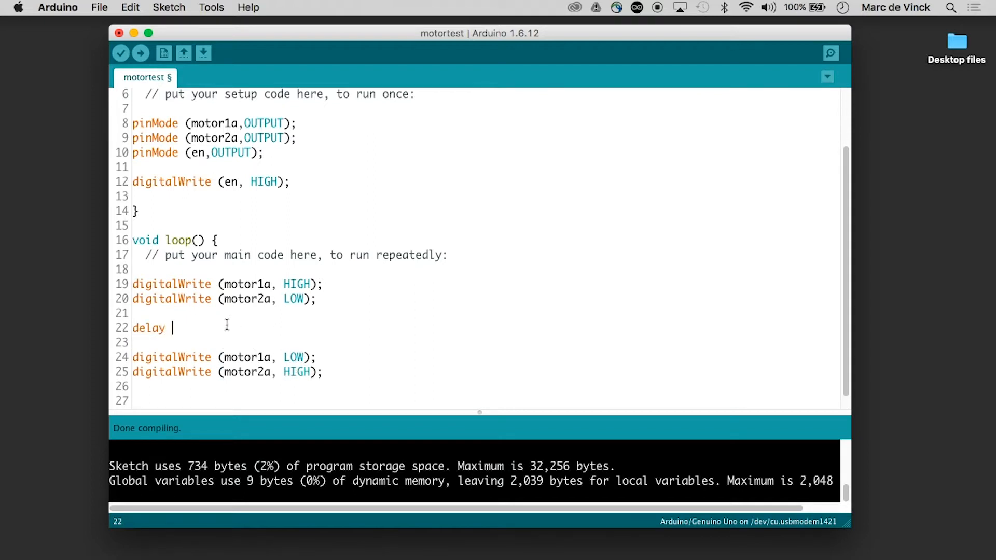
pyautogui.write('(2000);')
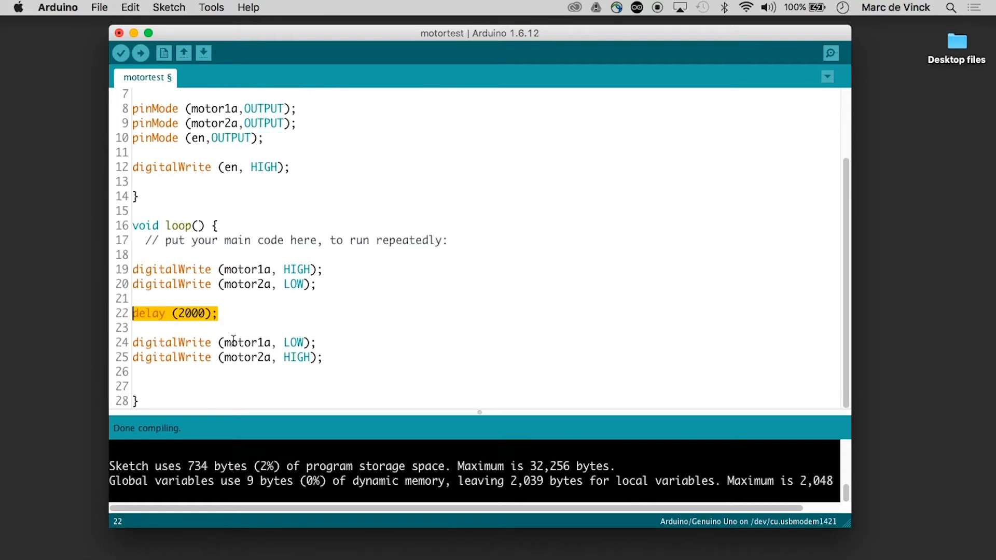
pyautogui.write('delay (2000);')
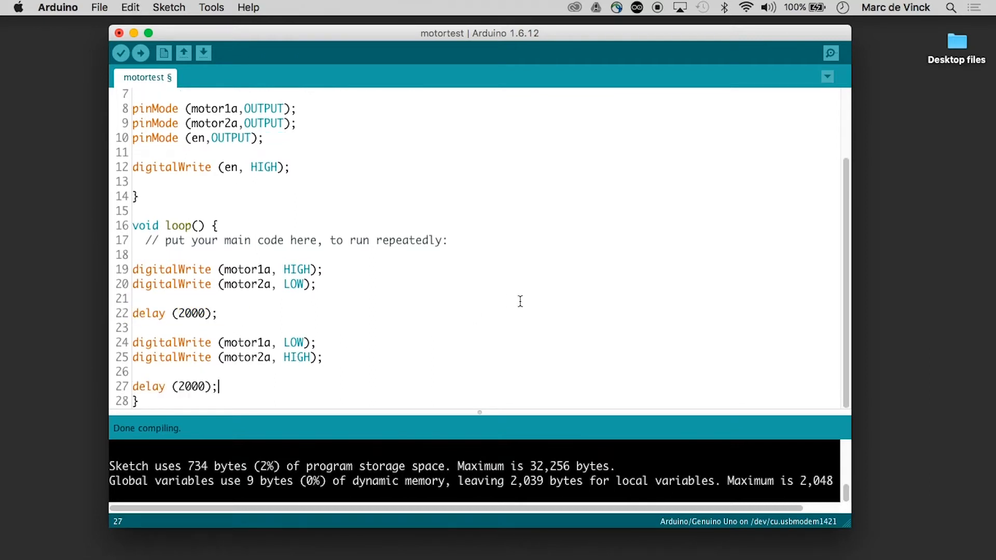
pyautogui.click(211, 7)
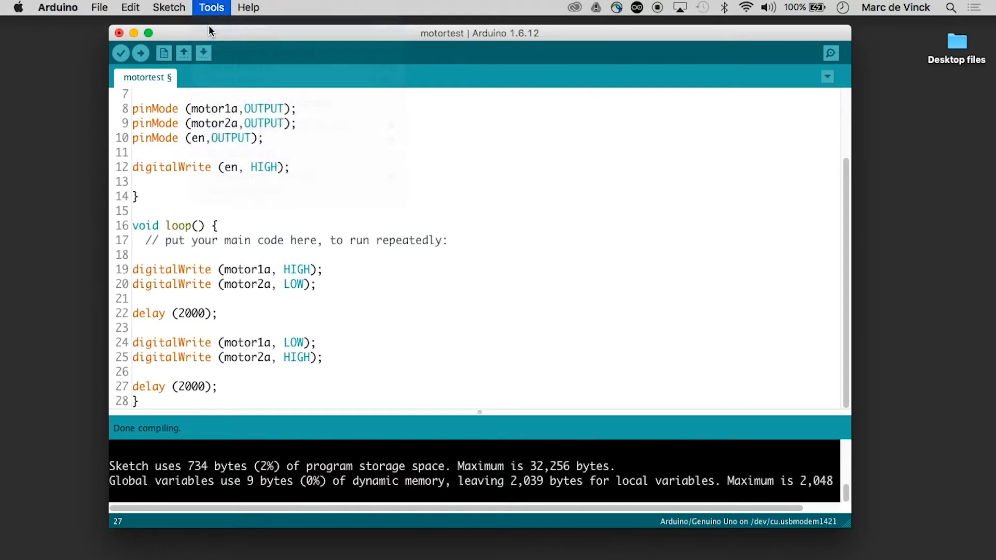
# Auto-format the motortest sketch's indentation and verify it compiles at 990 bytes.
pyautogui.click(122, 53)
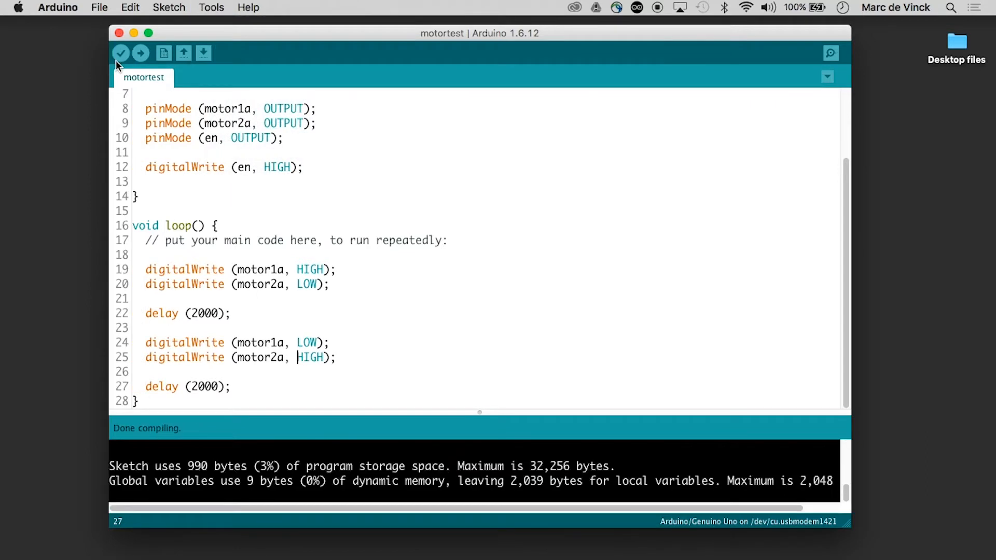
pyautogui.click(212, 7)
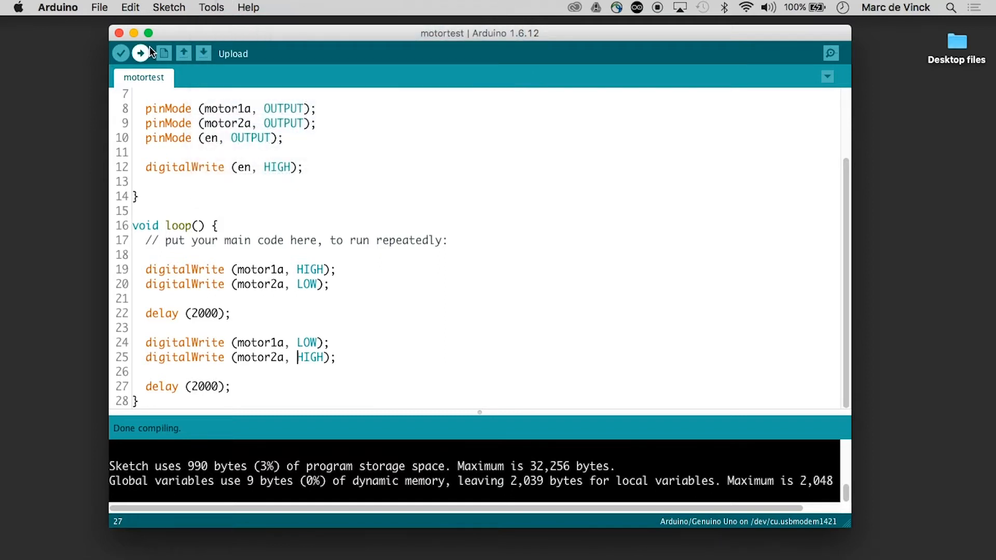
# Start uploading the motortest sketch to the Arduino/Genuino Uno board.
pyautogui.click(142, 54)
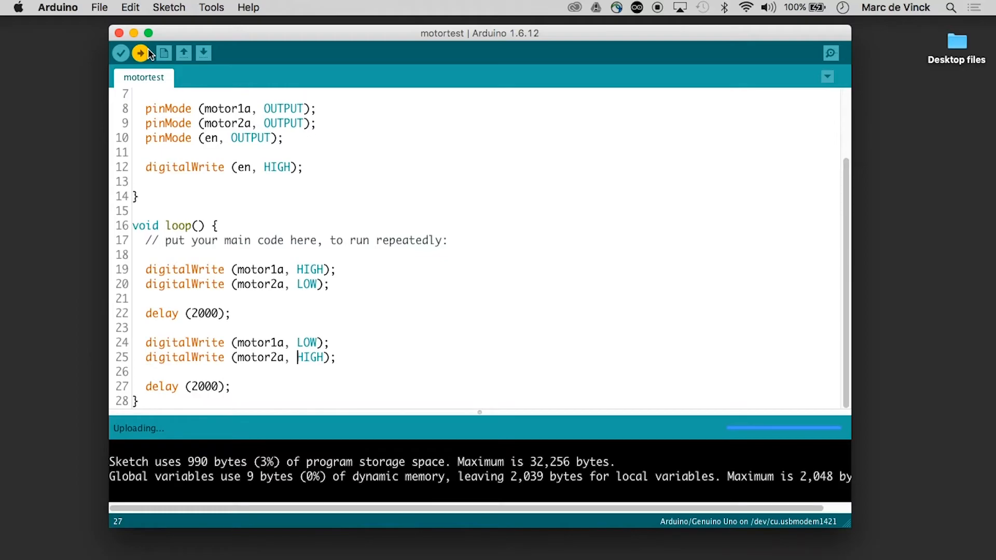